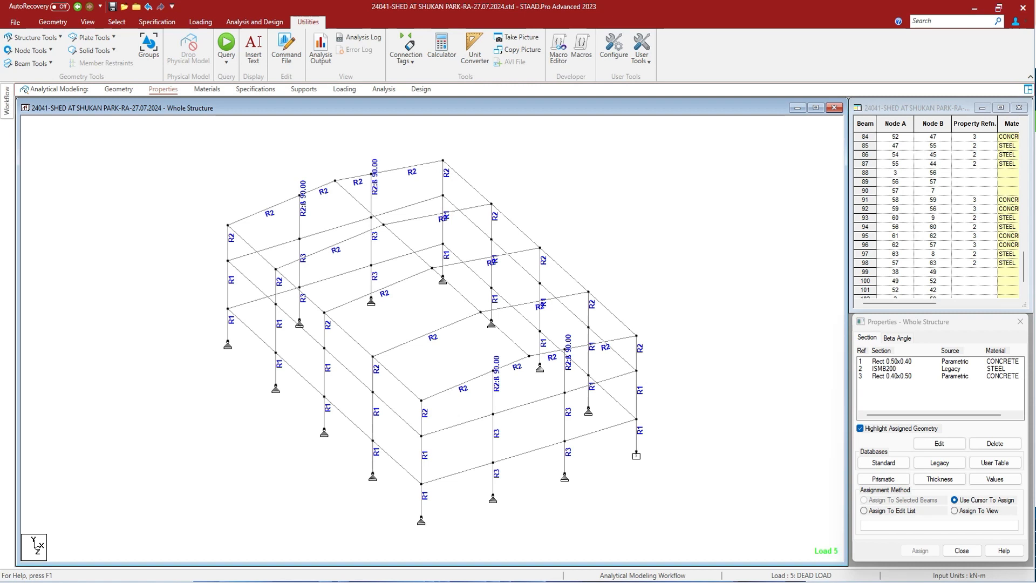
{"action": "mouse_move", "coordinate": [441, 41]}
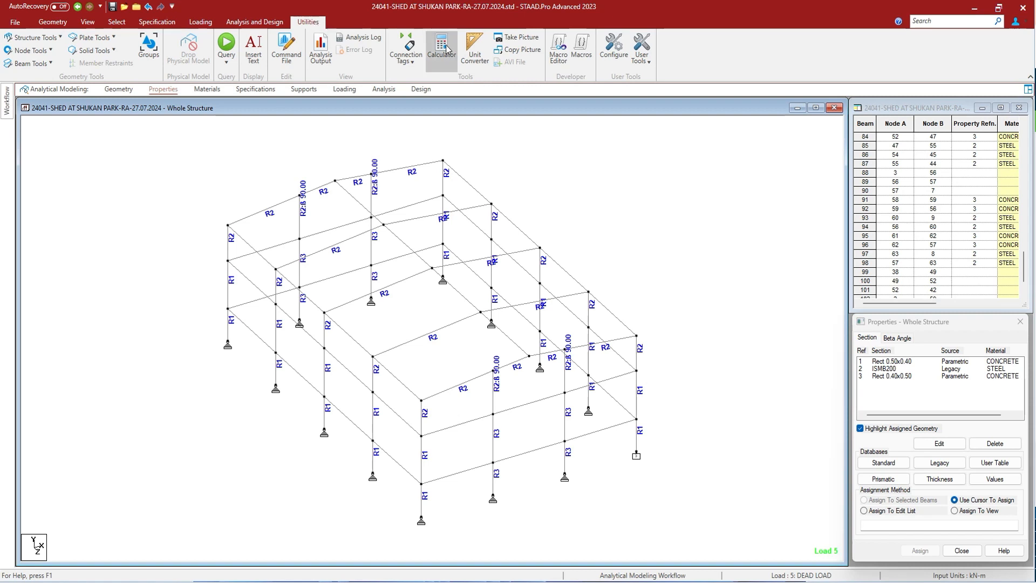
Open the Unit Converter from Utilities and switch it to the Velocity category
{"action": "left_click", "coordinate": [474, 47]}
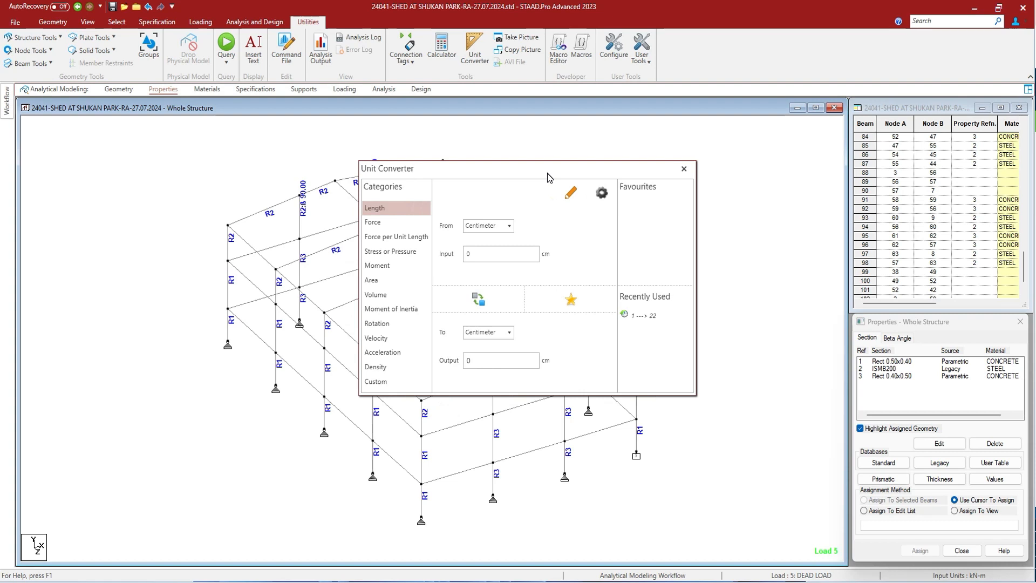
{"action": "left_click", "coordinate": [601, 192]}
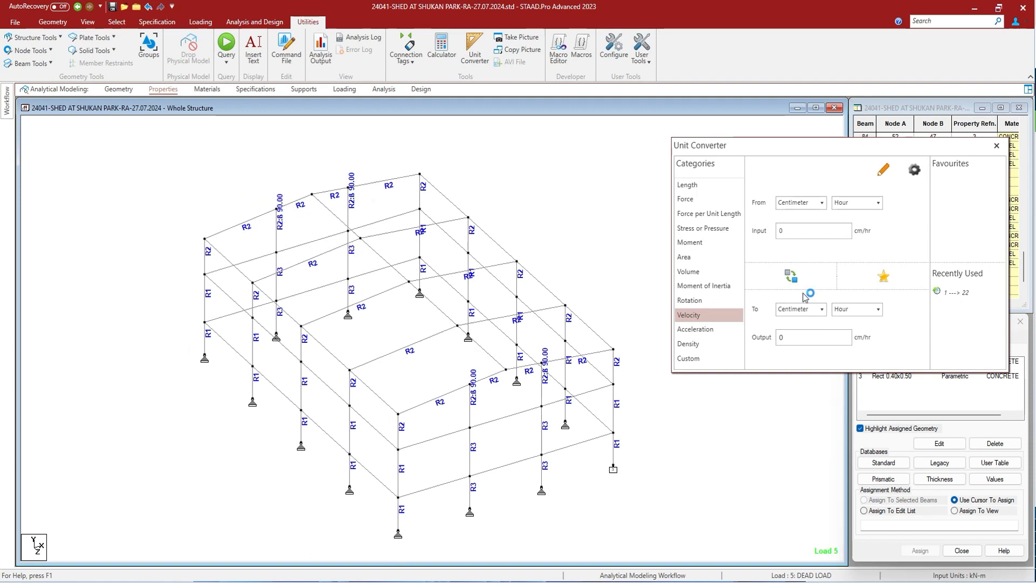
Add a custom unit converting Meter to Inch with factor 39.372
{"action": "left_click", "coordinate": [687, 358]}
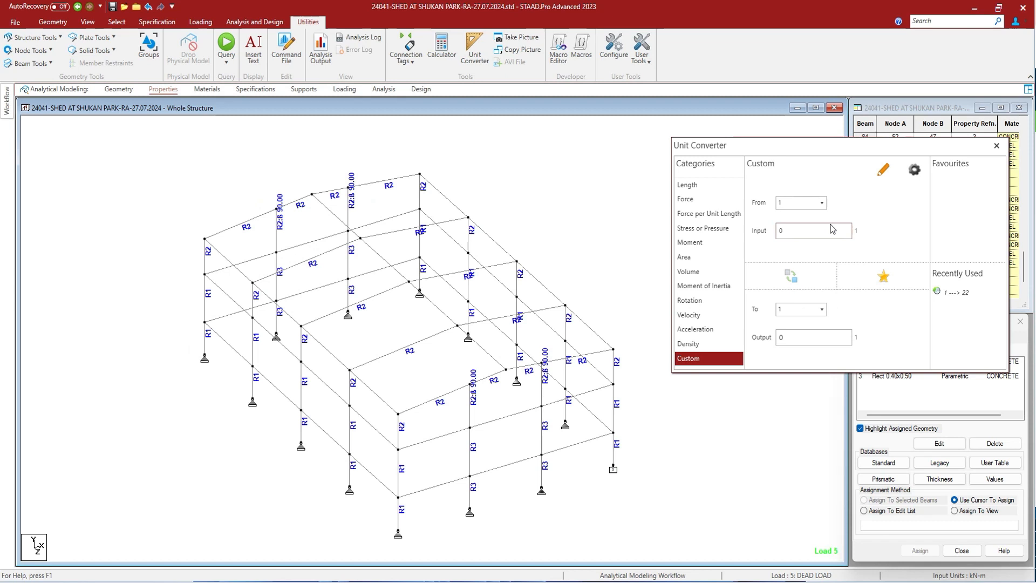
{"action": "left_click", "coordinate": [883, 170]}
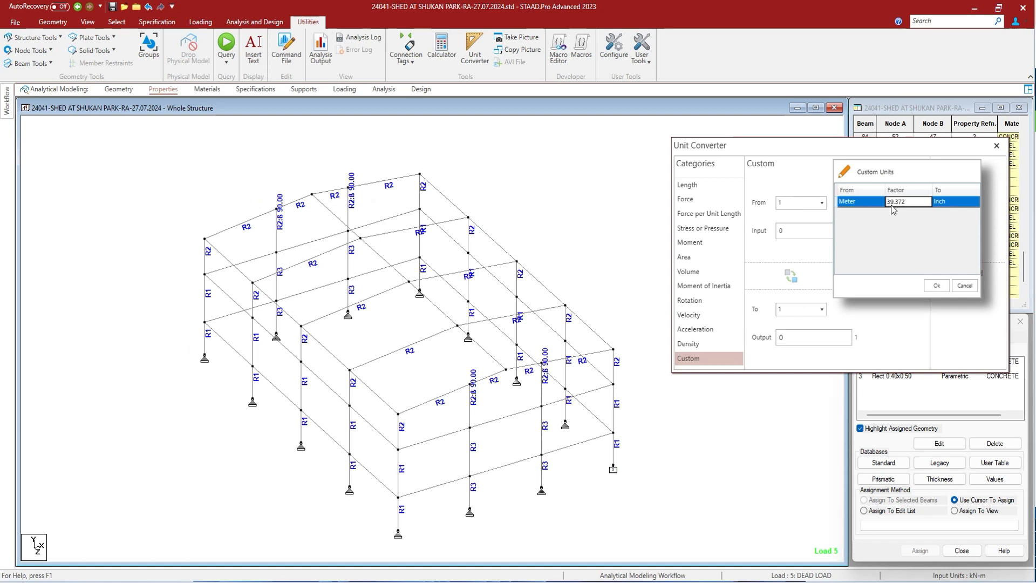
{"action": "left_click", "coordinate": [936, 286]}
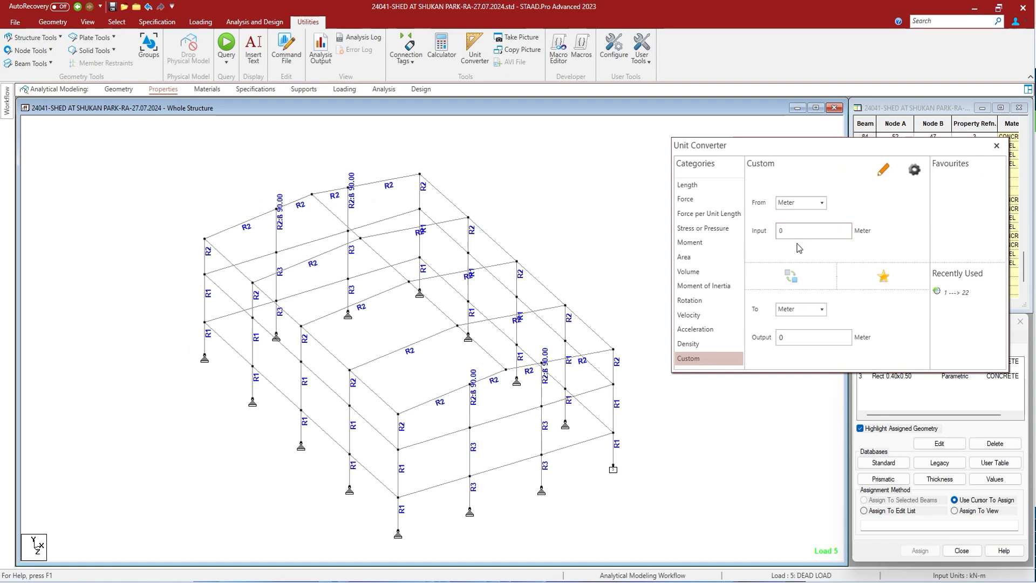
{"action": "left_click", "coordinate": [812, 231]}
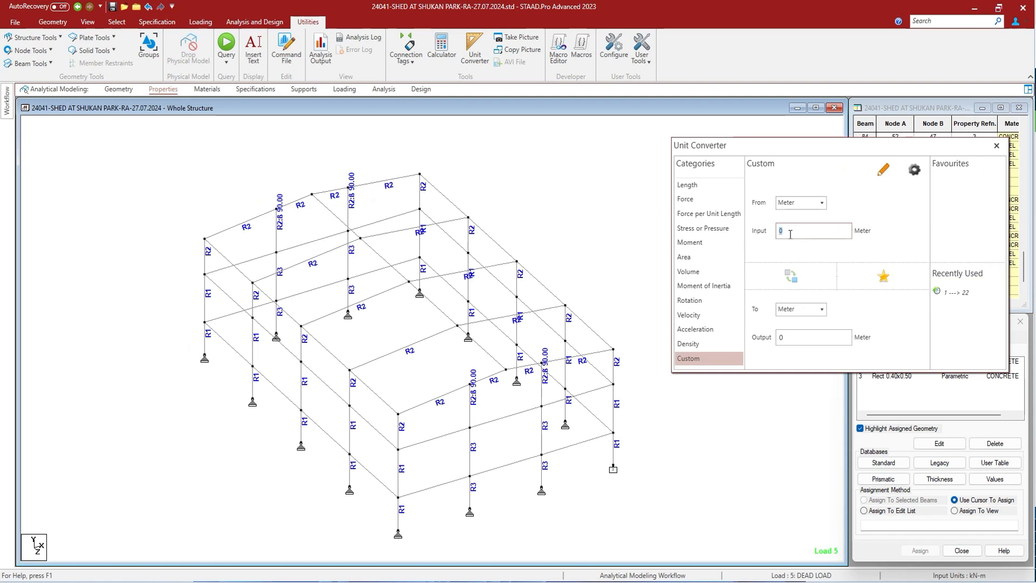